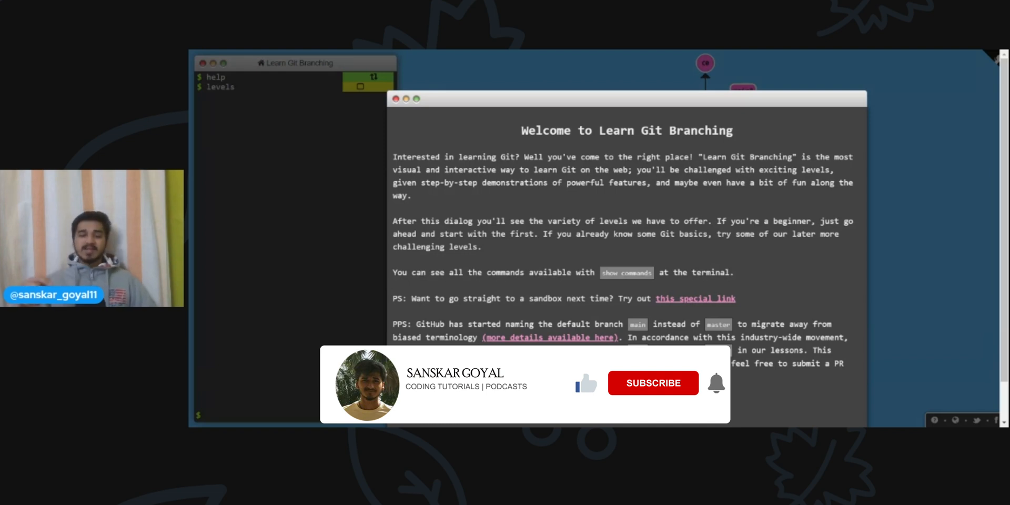
- Dismiss the Learn Git Branching welcome message to bring up the level selection window
{"action": "left_click", "coordinate": [652, 383]}
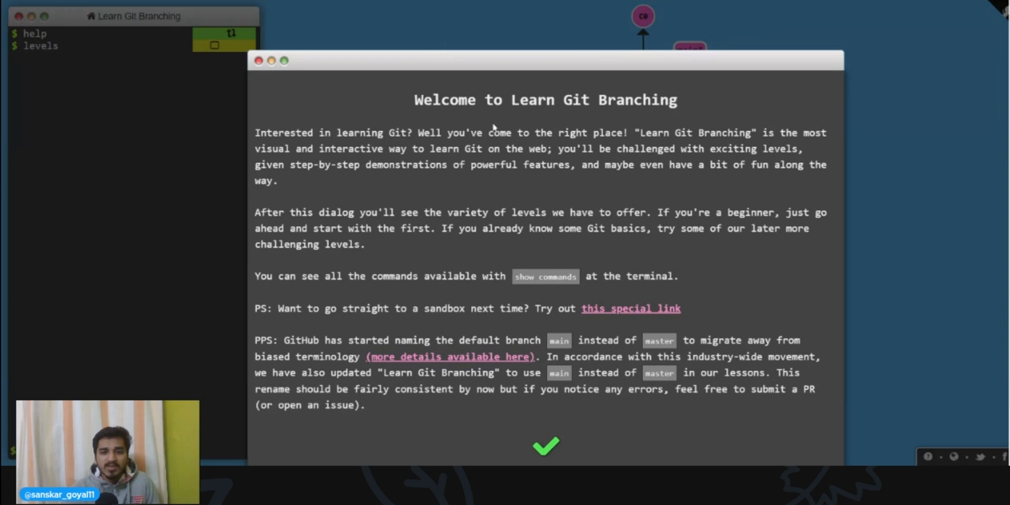
{"action": "mouse_move", "coordinate": [931, 144]}
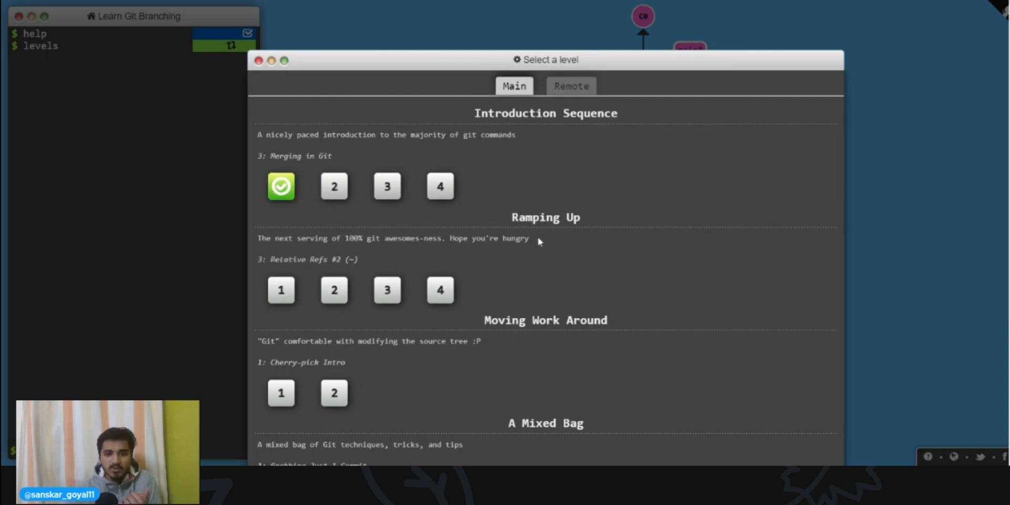
{"action": "scroll", "scroll_direction": "down", "scroll_amount": 3}
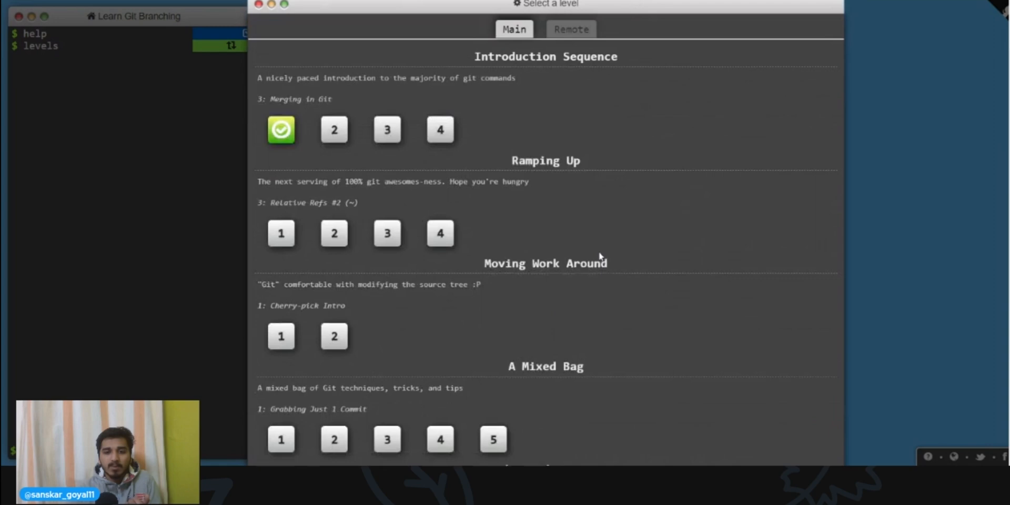
{"action": "scroll", "scroll_direction": "down", "scroll_amount": 3}
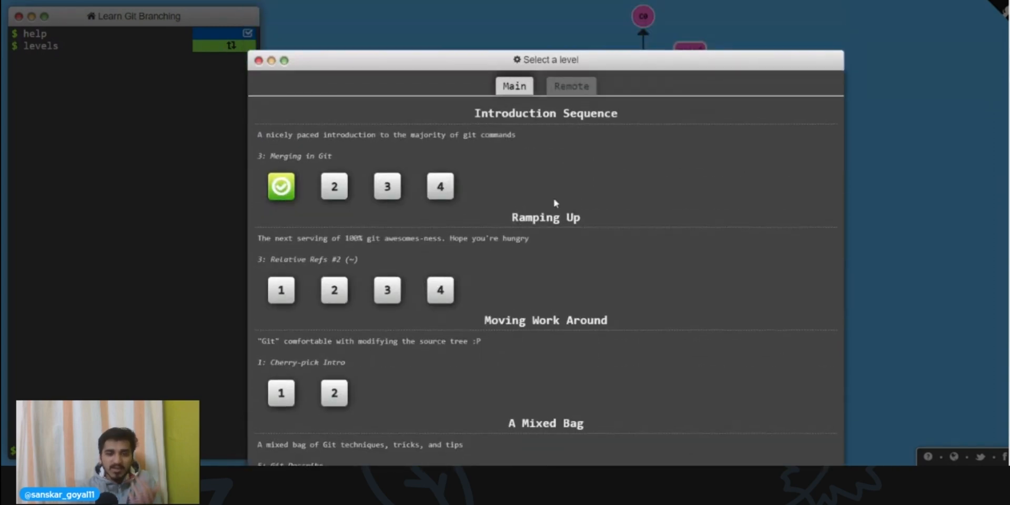
{"action": "scroll", "scroll_direction": "down", "scroll_amount": 3}
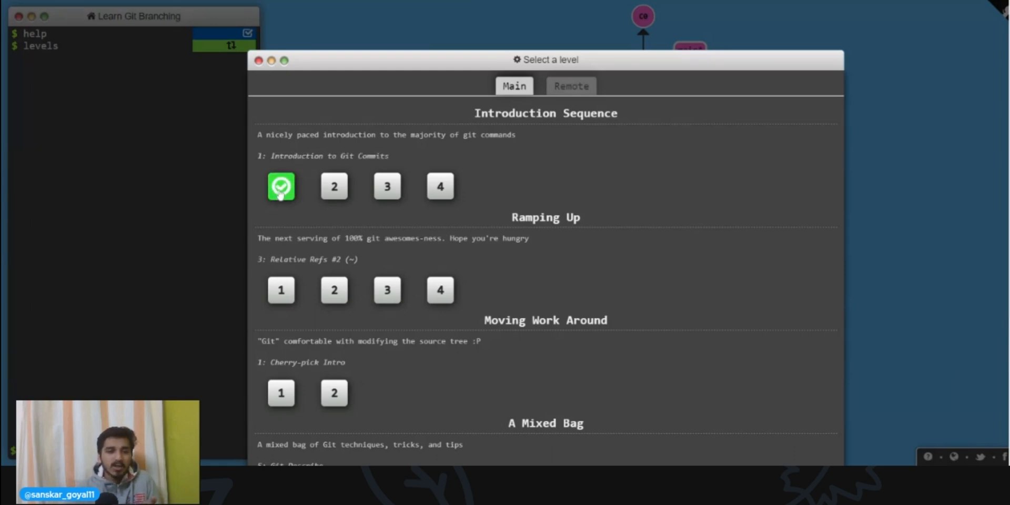
- Start level 1, Introduction to Git Commits, and advance to the Git Demonstration page
{"action": "left_click", "coordinate": [281, 187]}
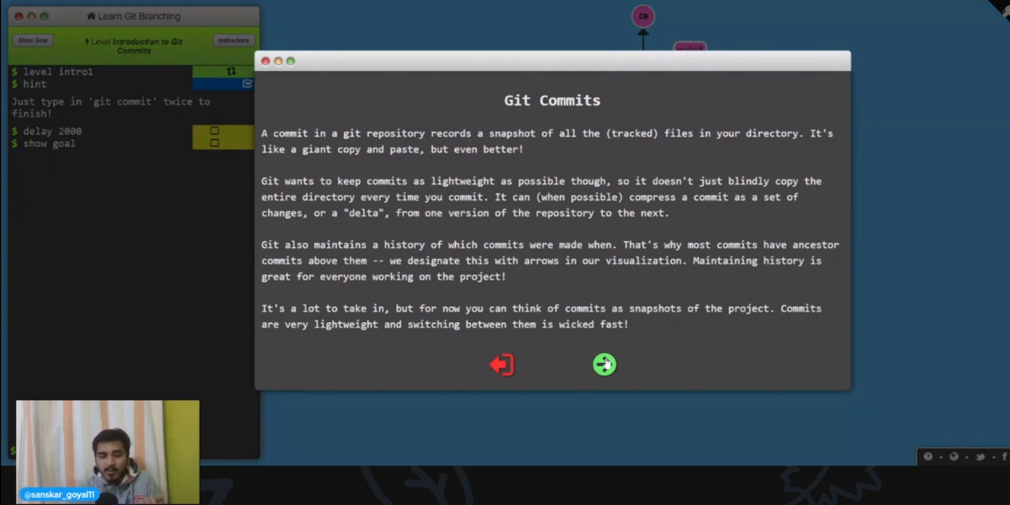
{"action": "left_click", "coordinate": [603, 364]}
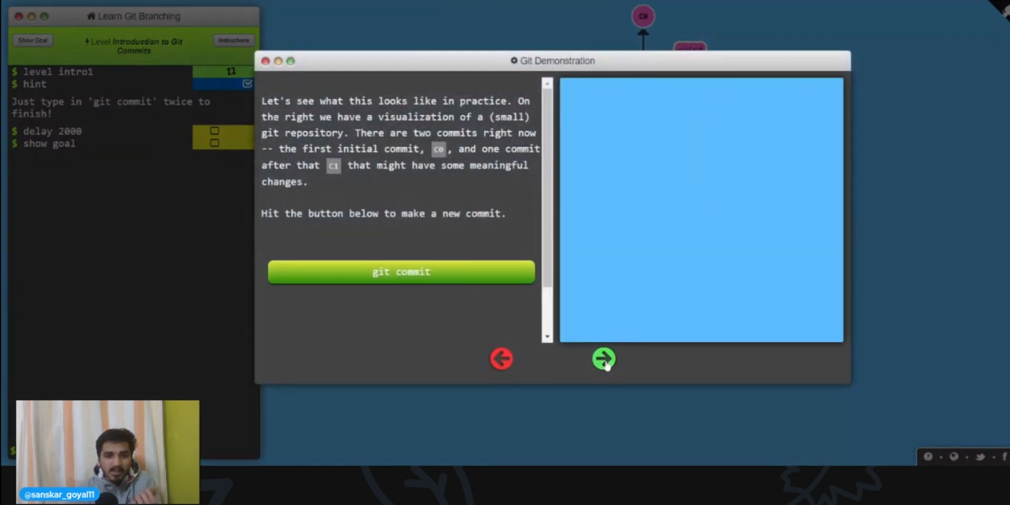
- Make the demonstration commit C2 after C1 and reach the page requesting two commits
{"action": "left_click", "coordinate": [603, 358]}
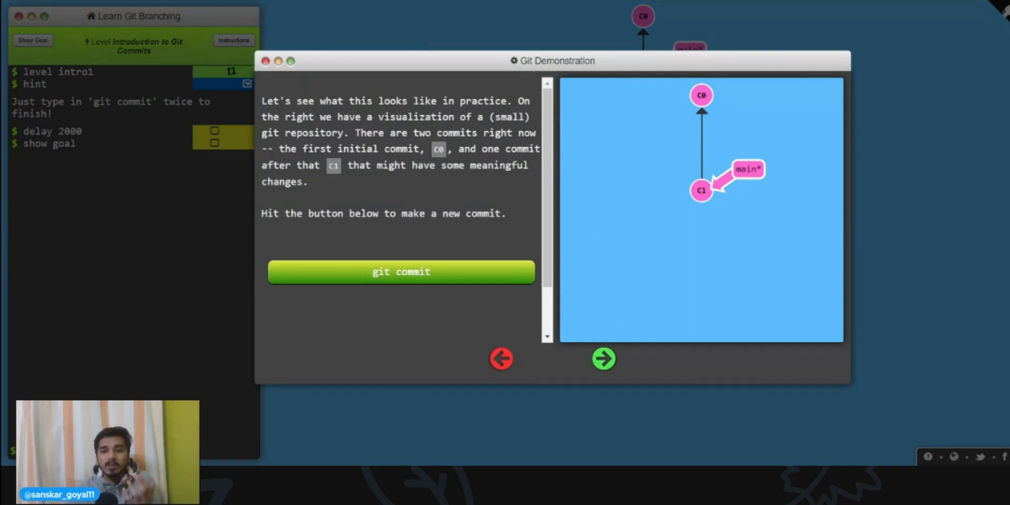
{"action": "mouse_move", "coordinate": [719, 124]}
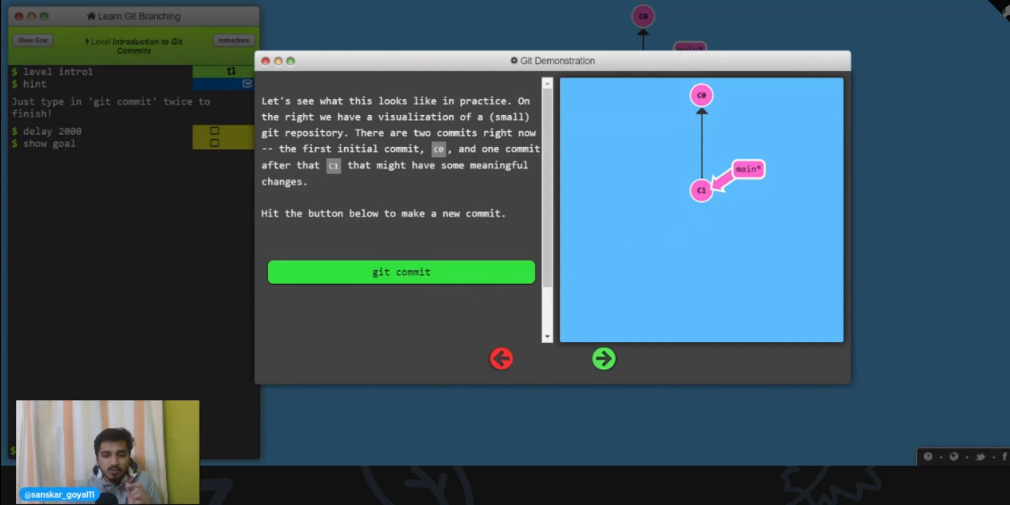
{"action": "left_click", "coordinate": [402, 271]}
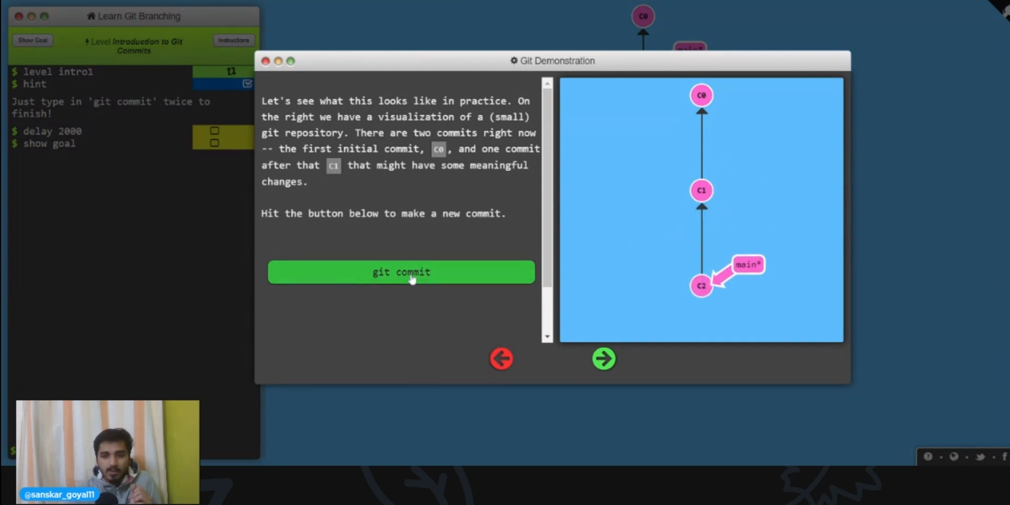
{"action": "left_click", "coordinate": [401, 271]}
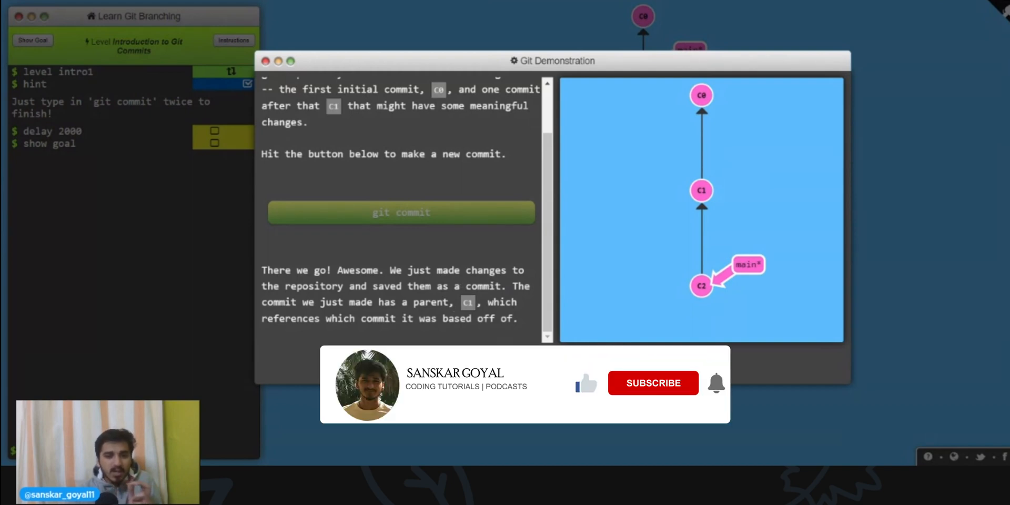
{"action": "left_click", "coordinate": [652, 383]}
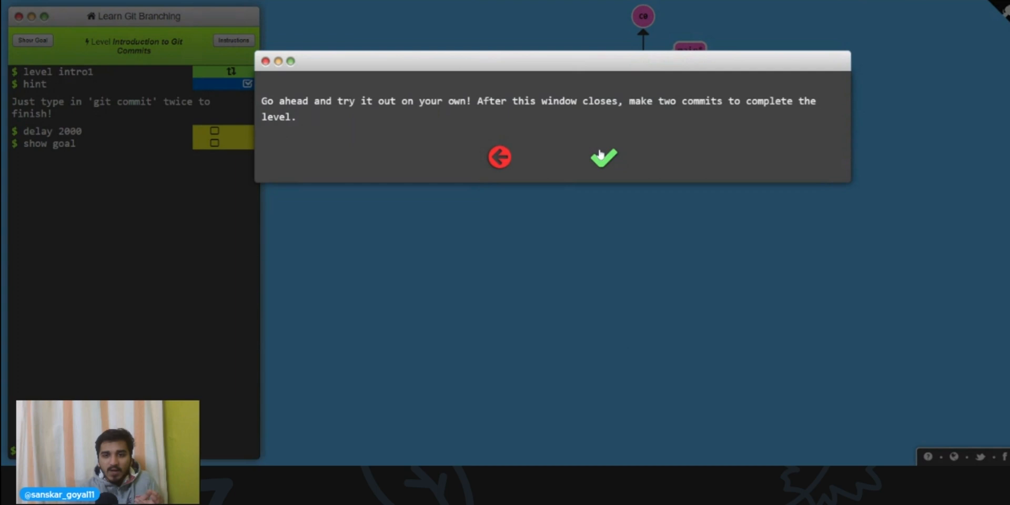
- Close the tutorial window to reveal the level's repository with C0 and C1 on main
{"action": "left_click", "coordinate": [603, 157]}
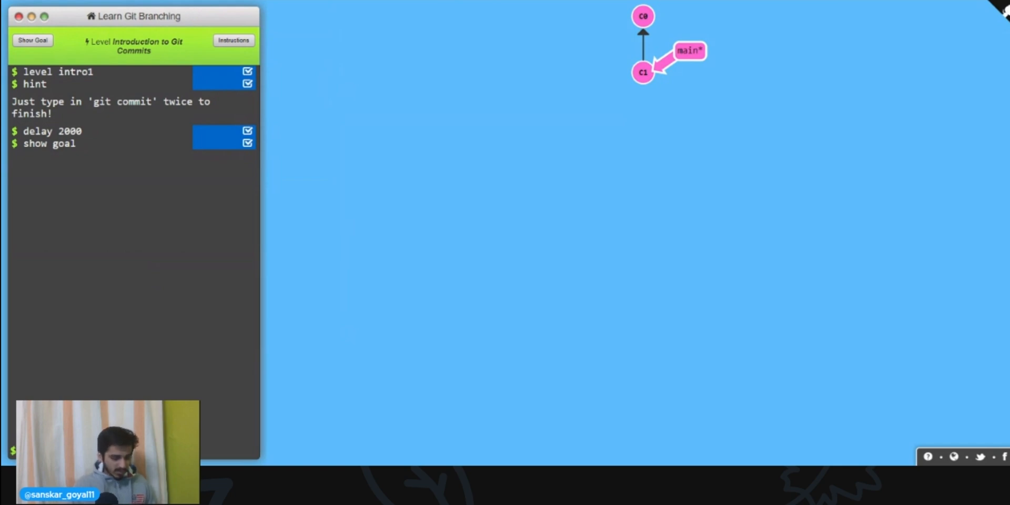
- Run 'git commit' twice to solve the level, then confirm moving to Branching in Git
{"action": "type", "text": "git commit"}
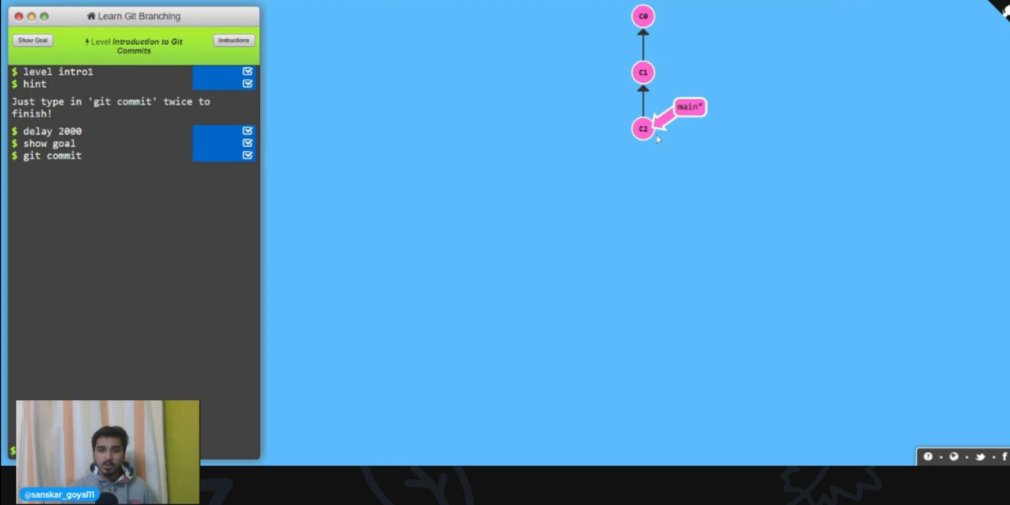
{"action": "mouse_move", "coordinate": [211, 456]}
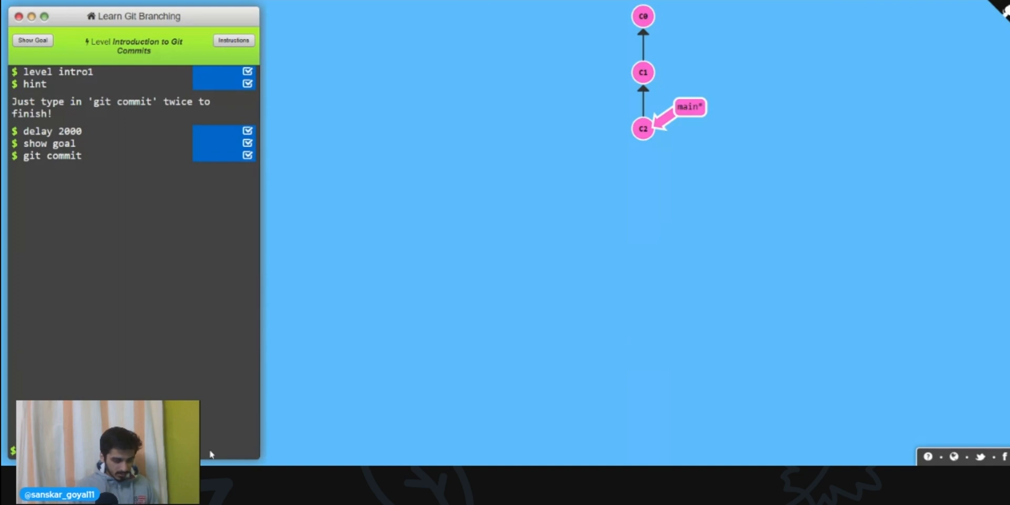
{"action": "type", "text": "git commit"}
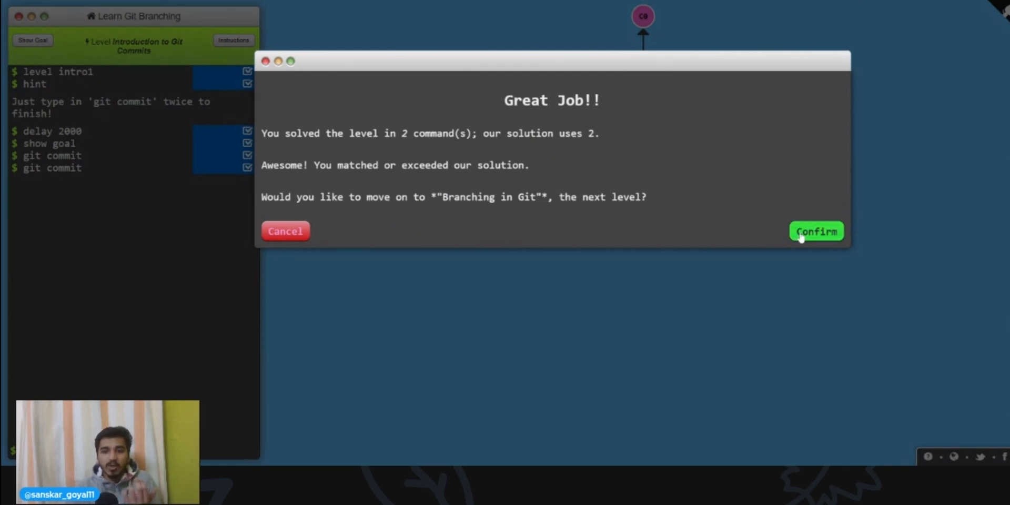
{"action": "left_click", "coordinate": [815, 230]}
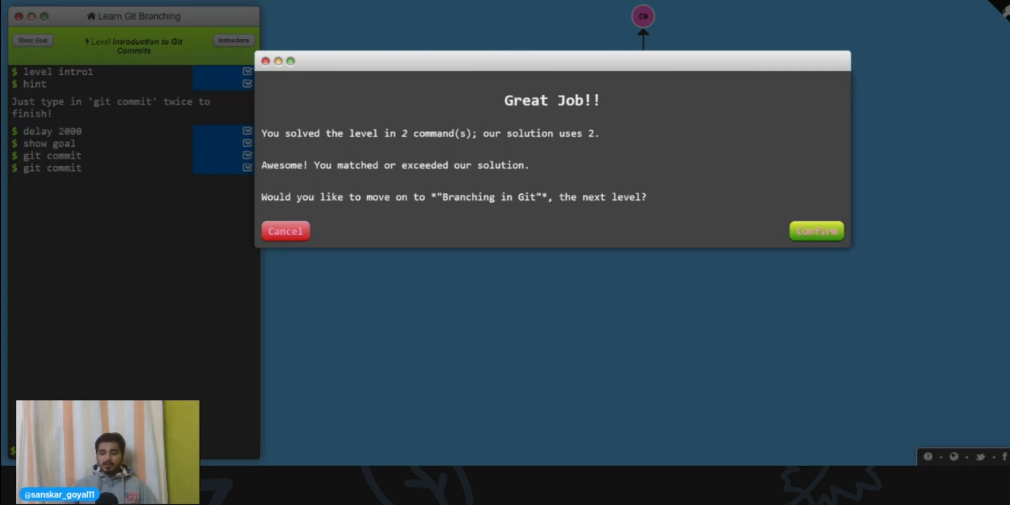